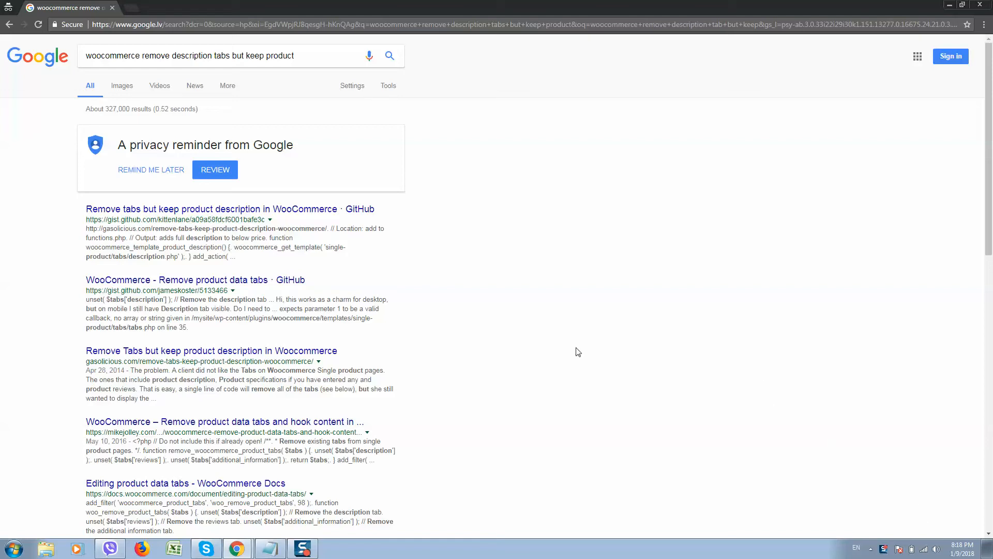
mouse_move(426, 263)
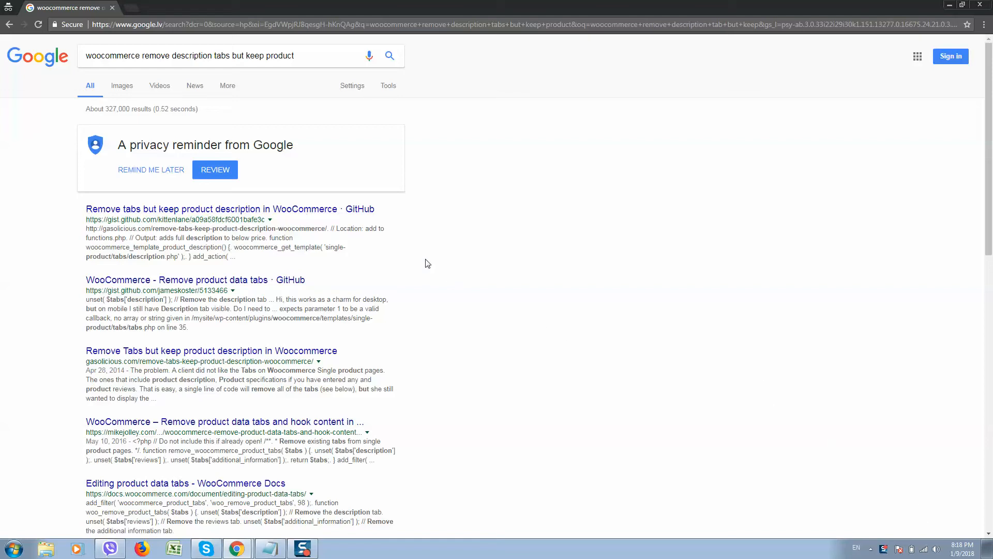
Visit the public store from the dashboard and open a course product page
scroll("down", 3)
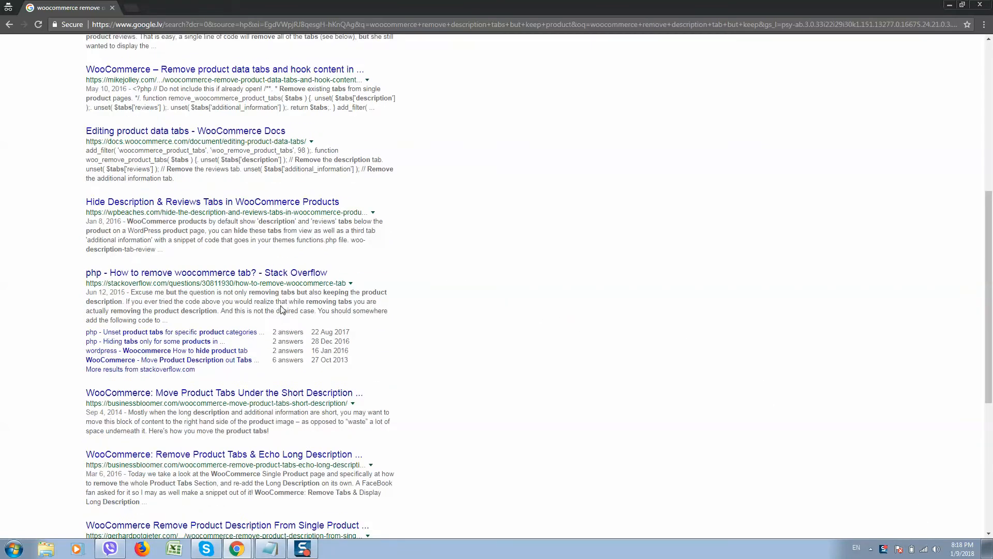
scroll("up", 3)
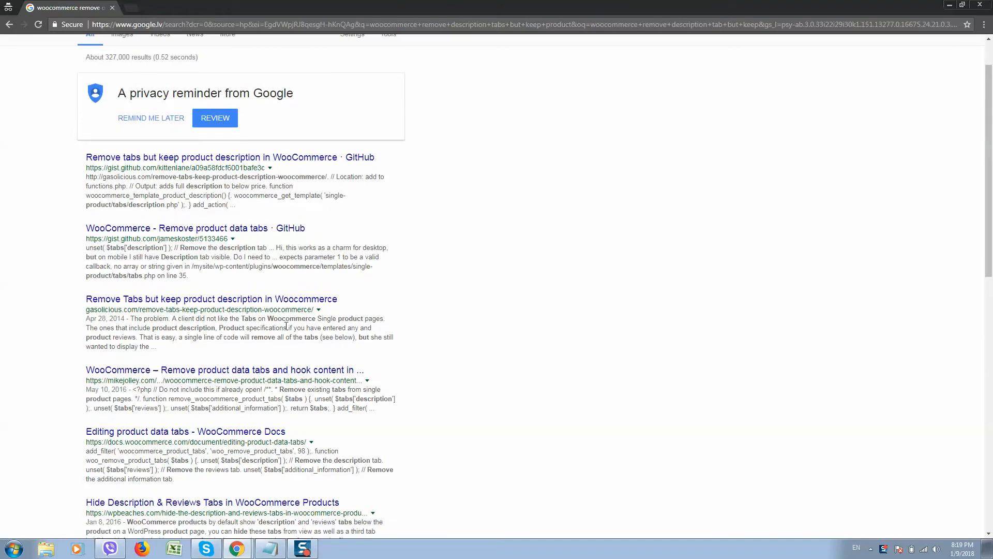
mouse_move(249, 376)
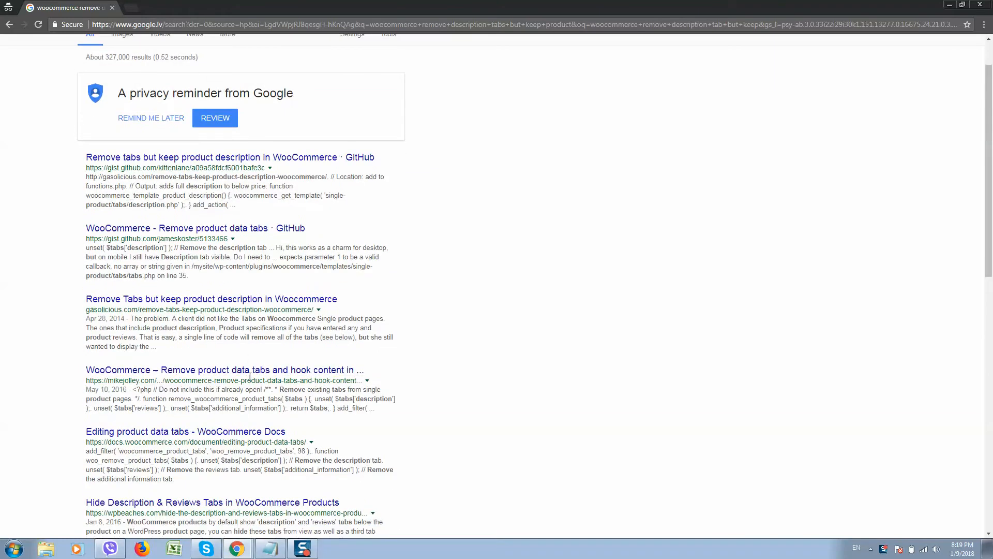
scroll("up", 3)
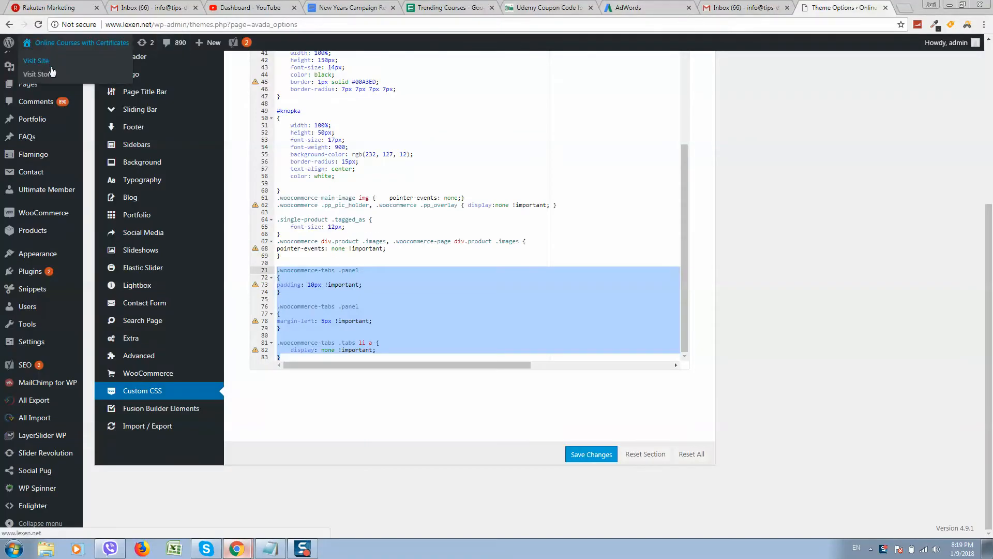
left_click(37, 74)
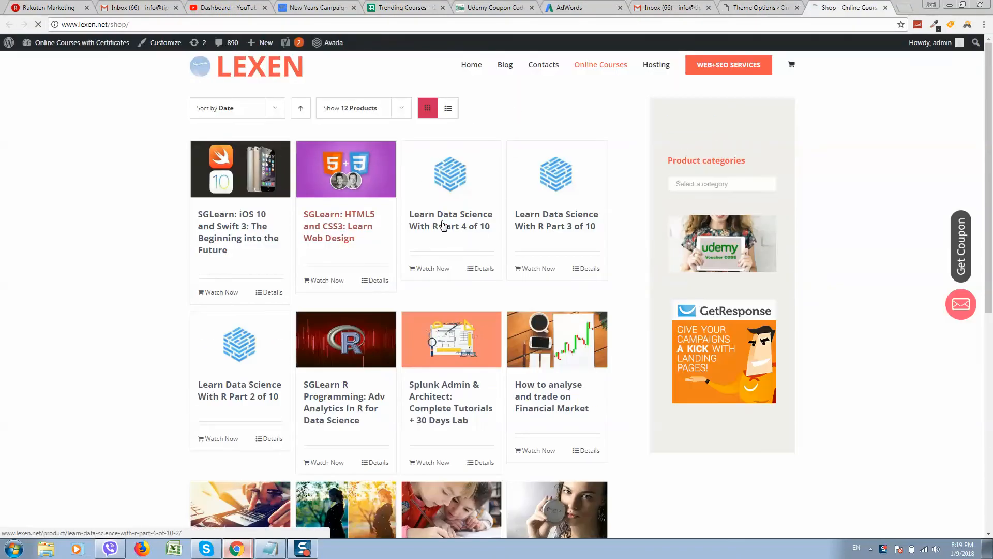
left_click(338, 226)
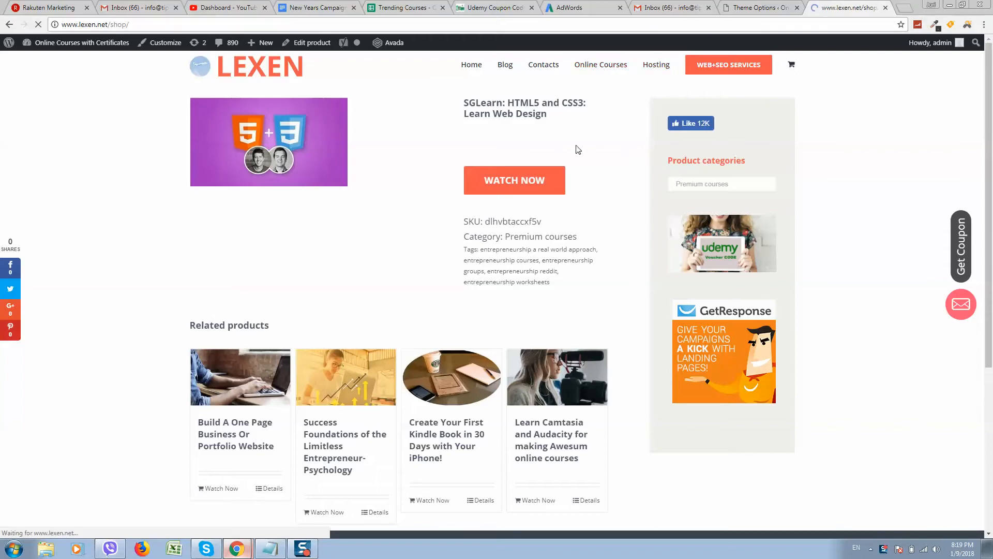
Return to the shop, go to shop pages 1782 and 1781, and open Build Ecommerce Affiliate Store + FREE Software
left_click(600, 64)
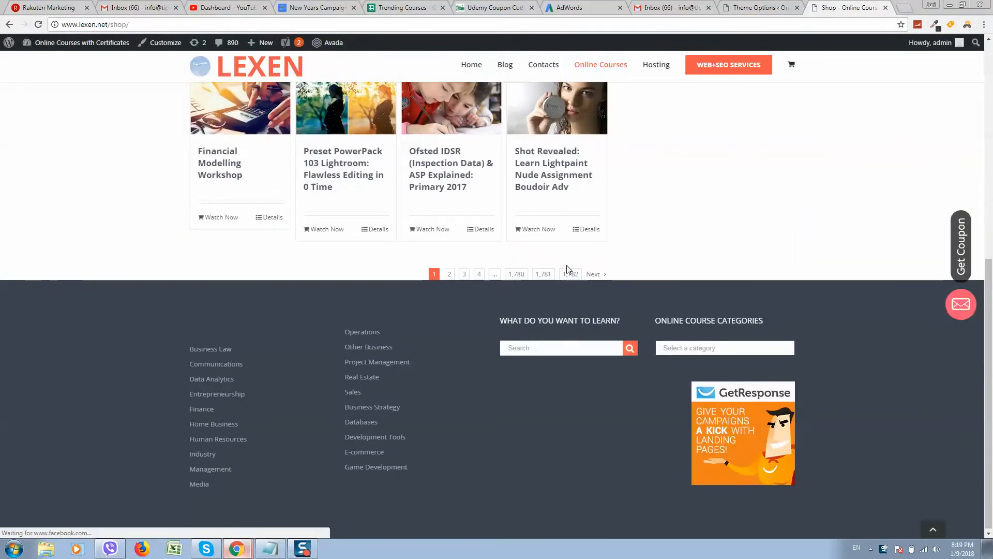
left_click(570, 273)
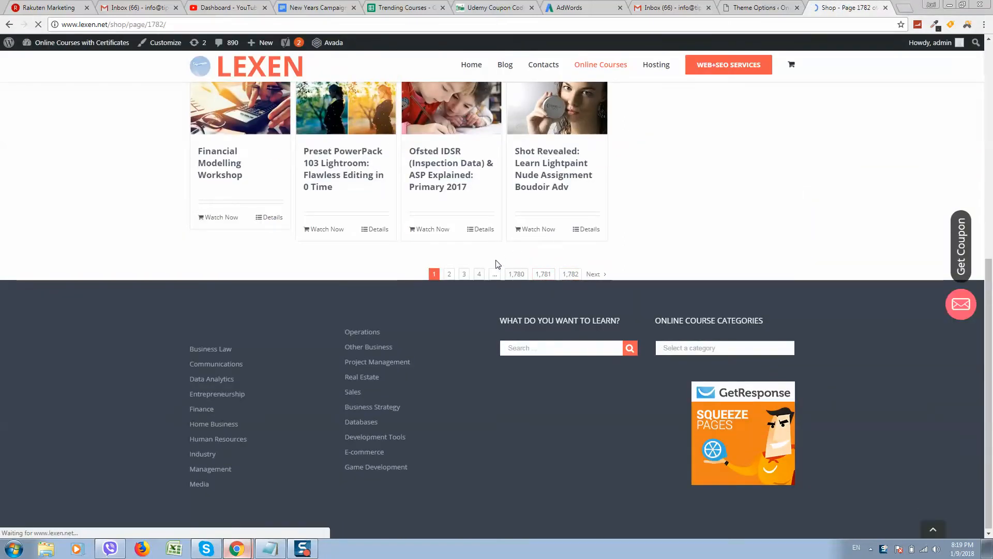
left_click(569, 274)
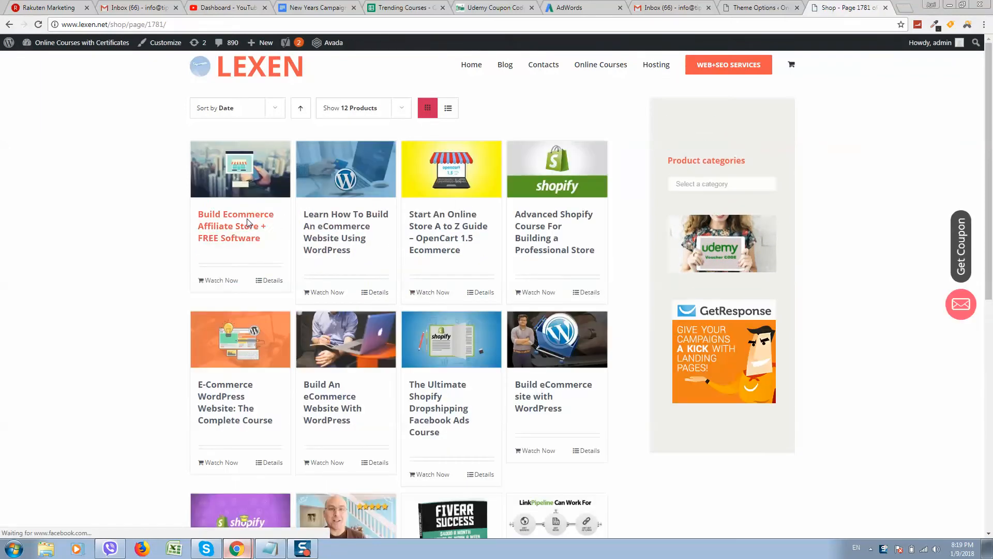
left_click(235, 226)
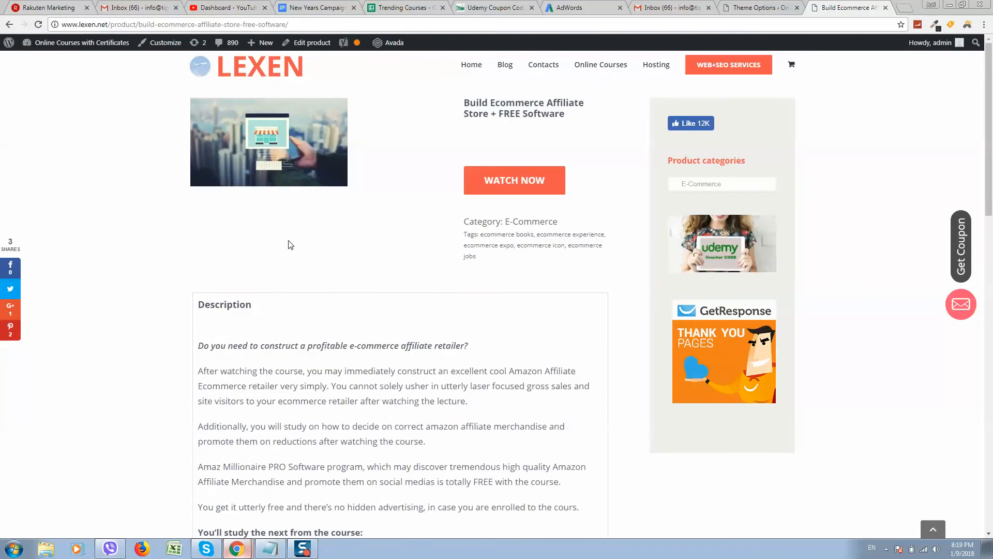
scroll("down", 3)
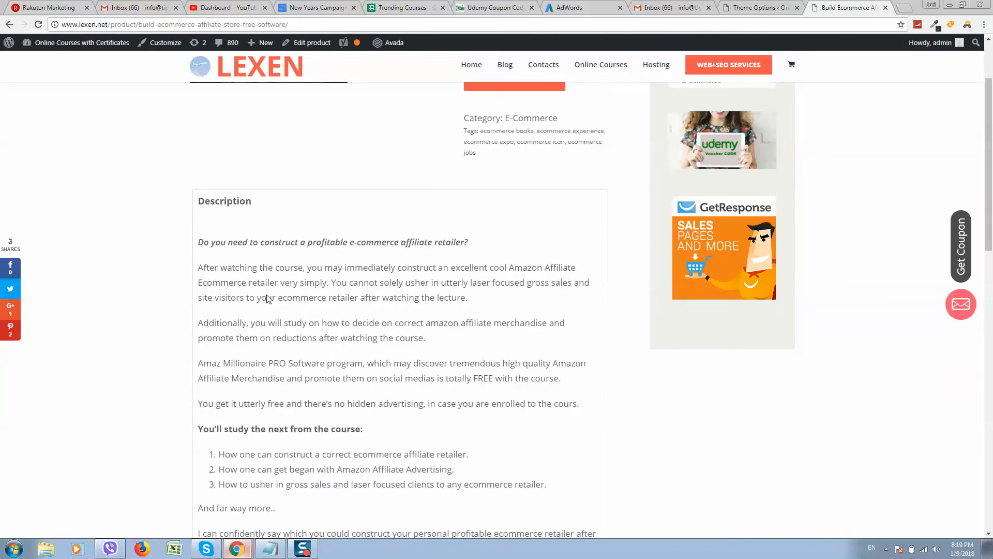
scroll("up", 3)
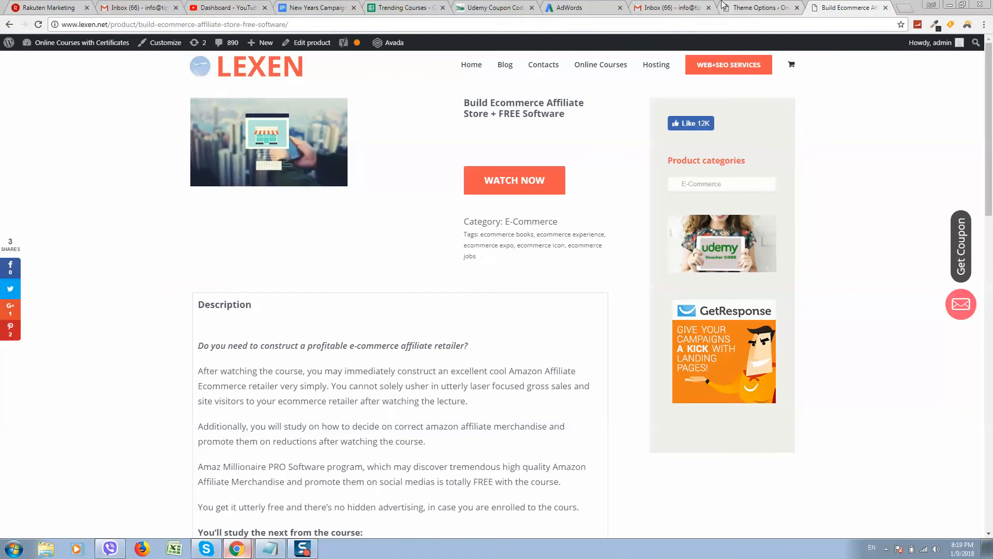
Delete the WooCommerce tab rules from Avada's Custom CSS, save, and return to the product page
left_click(757, 8)
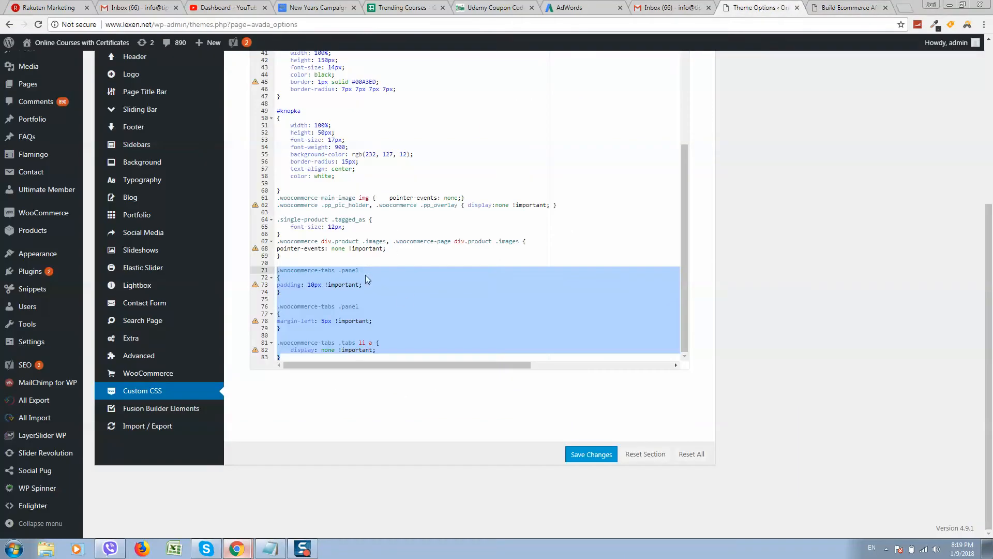
key("Delete")
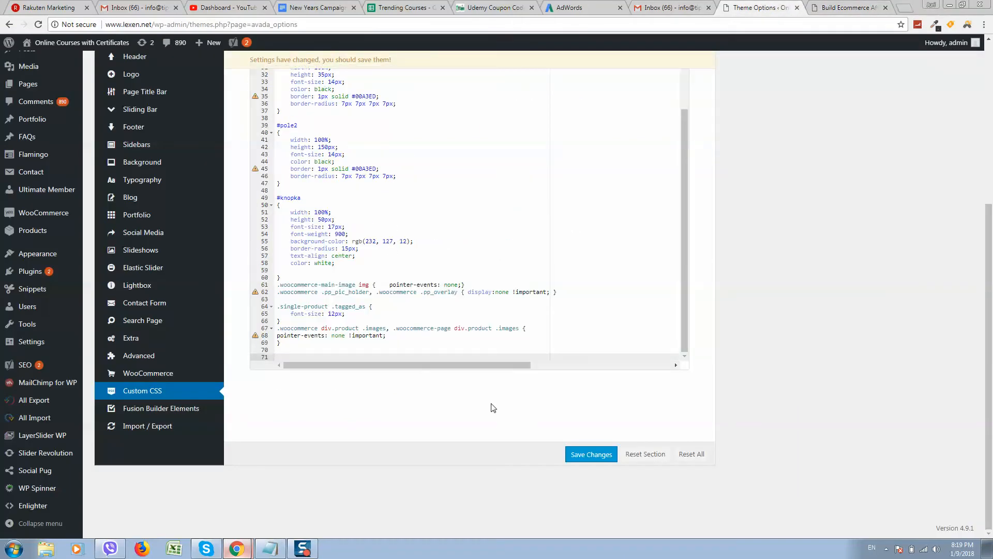
left_click(590, 454)
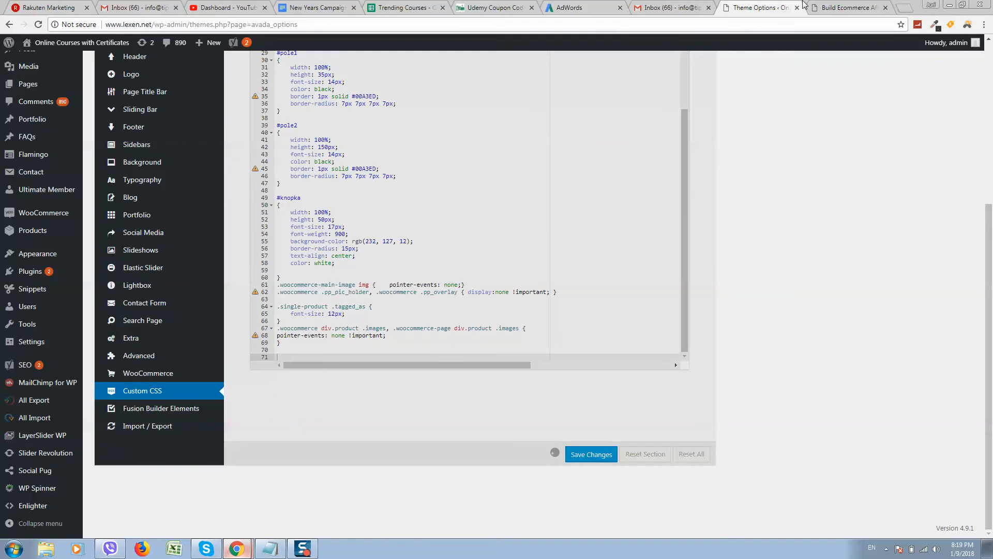
left_click(843, 8)
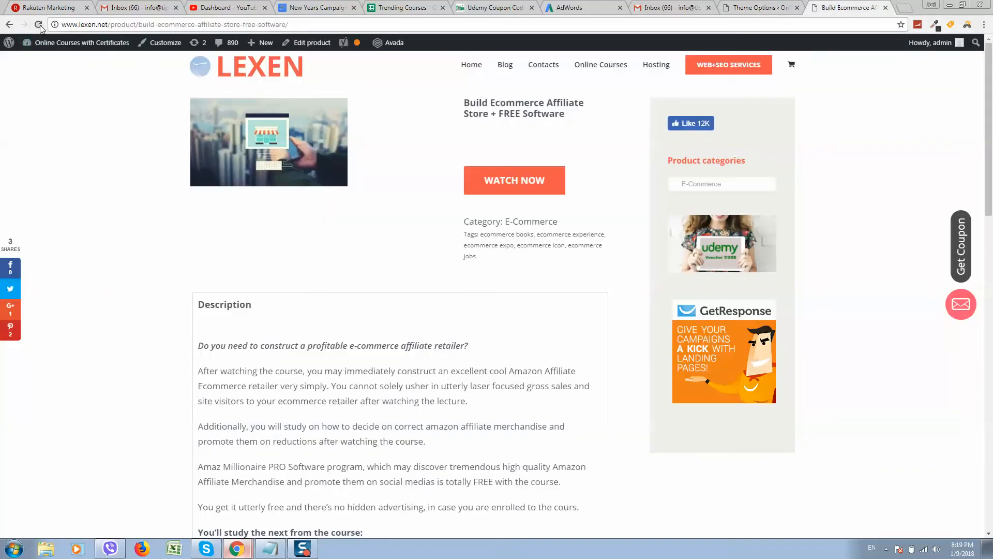
Reload the product page and confirm the Description tab is shown again
left_click(39, 25)
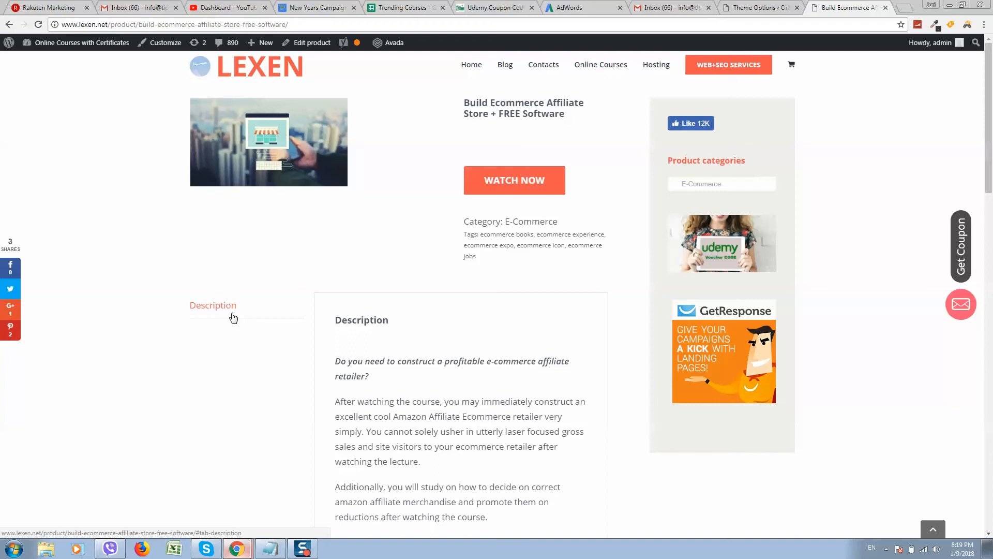
scroll("down", 3)
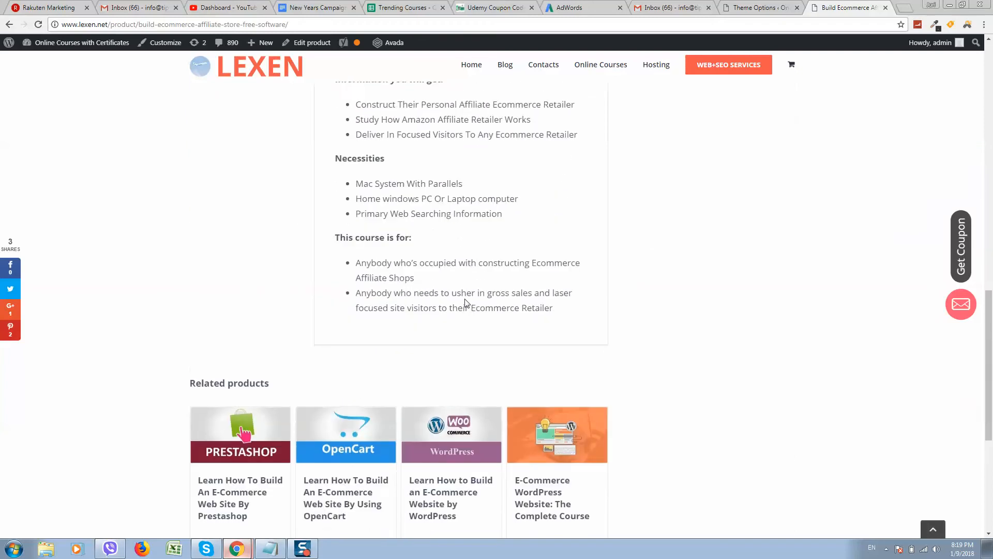
scroll("up", 3)
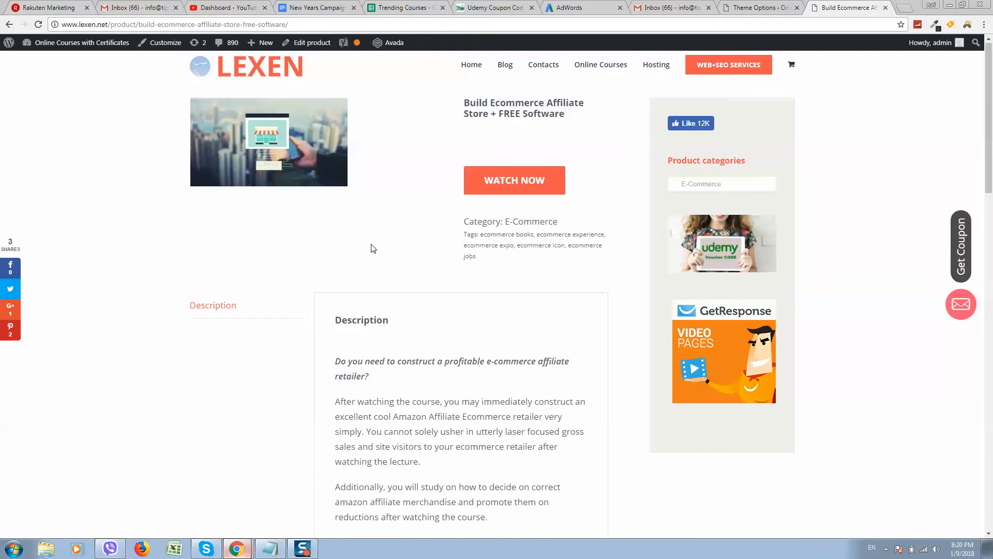
mouse_move(488, 354)
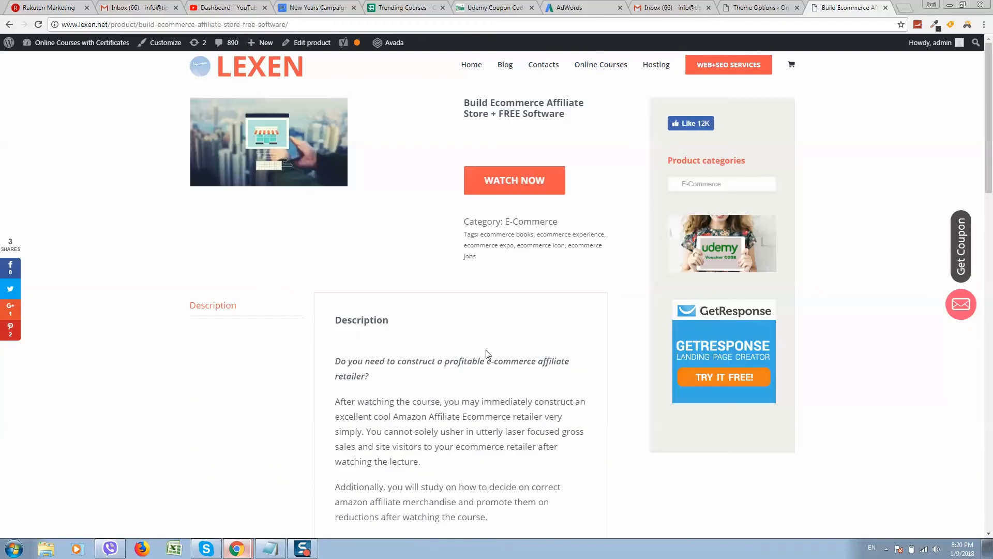
left_click(754, 7)
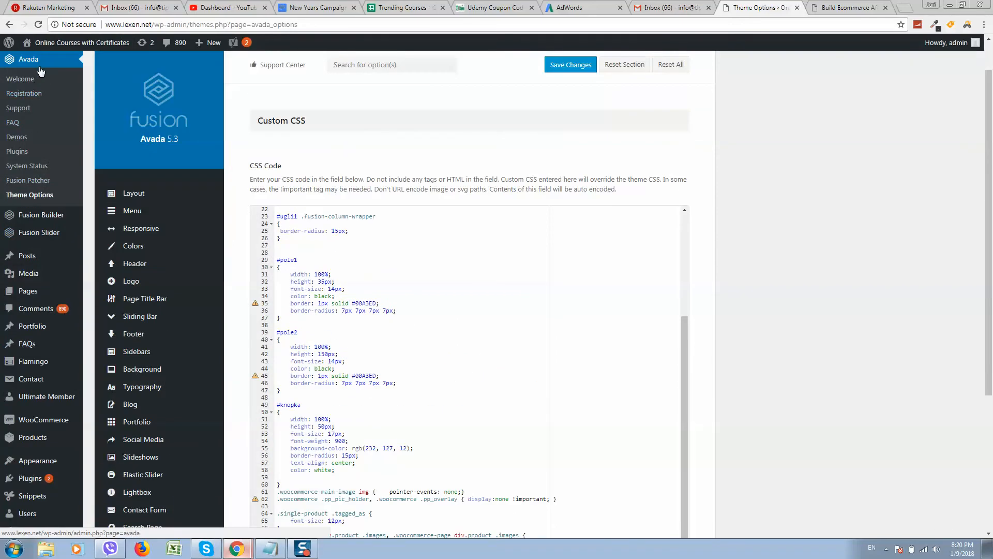
mouse_move(29, 201)
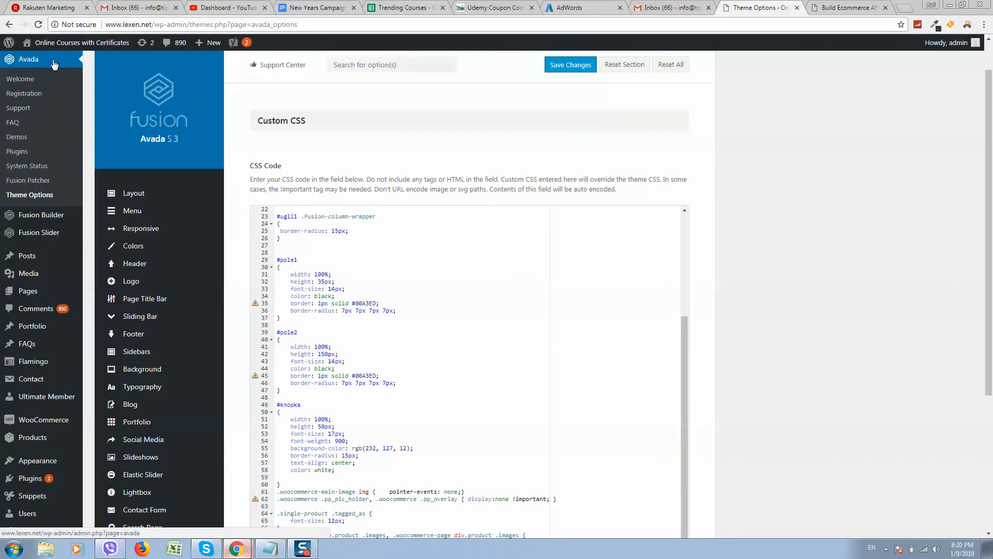
mouse_move(51, 59)
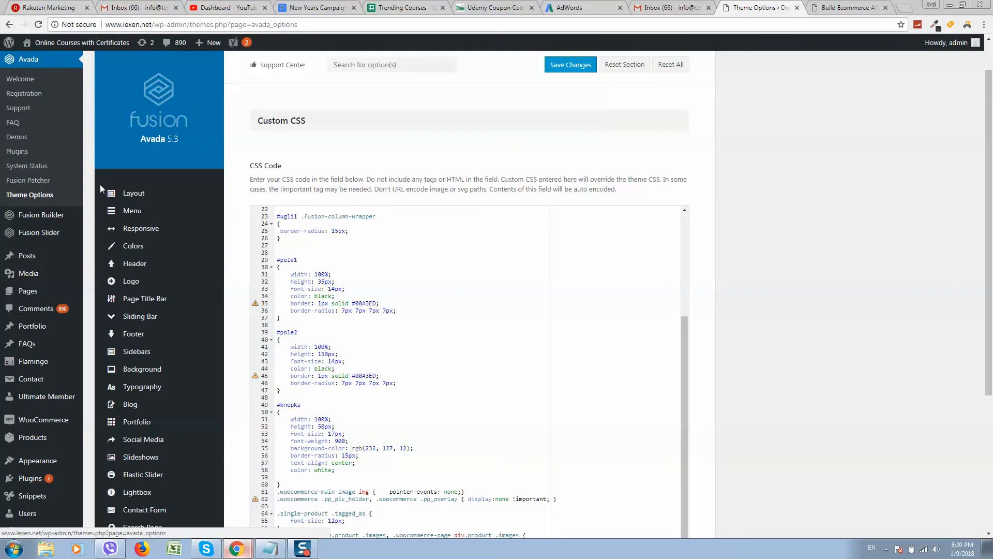
Scroll the Custom CSS code box down to its last product-image rule
scroll("down", 3)
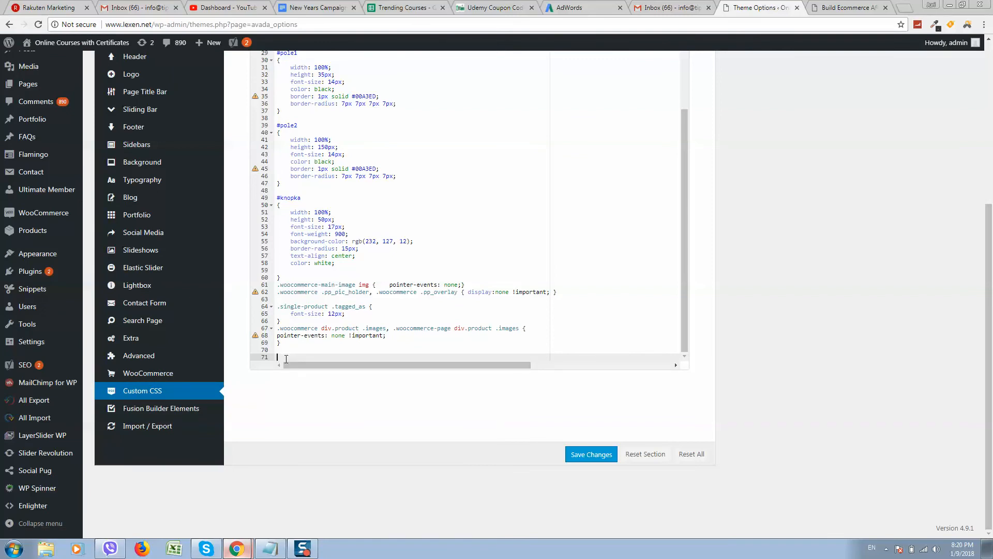
Add the .woocommerce-tabs .panel and .tabs li a rules to Custom CSS and save
type(".woocommerce-tabs .panel")
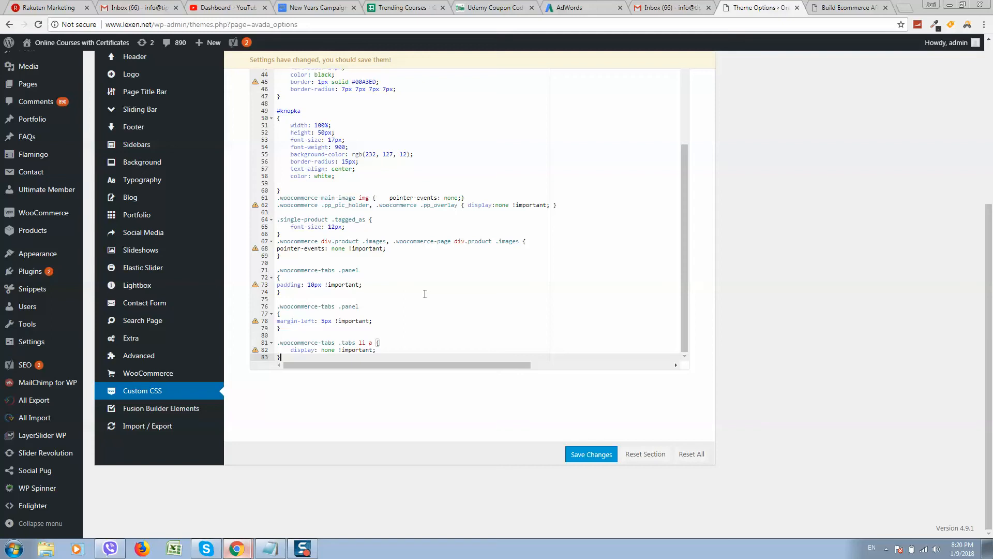
left_click(590, 454)
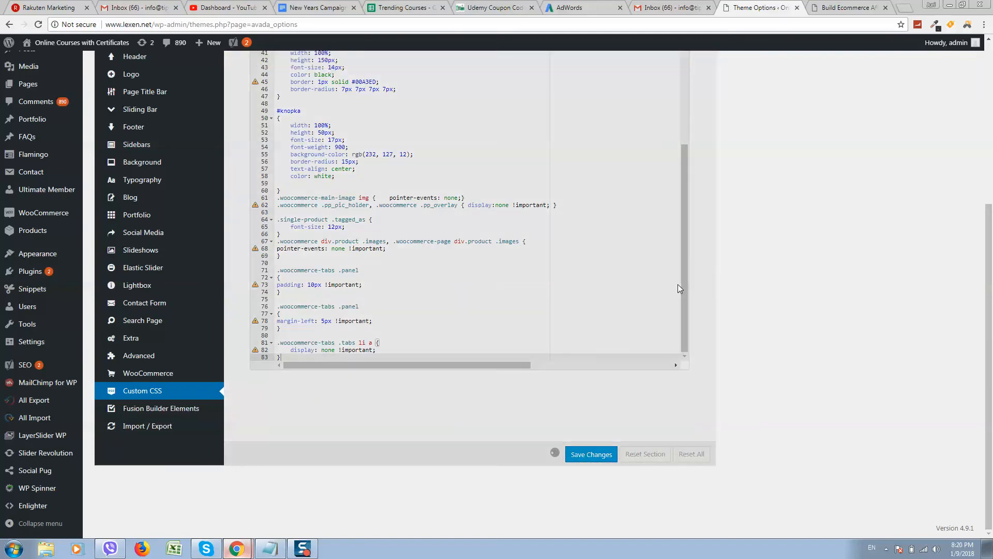
scroll("up", 3)
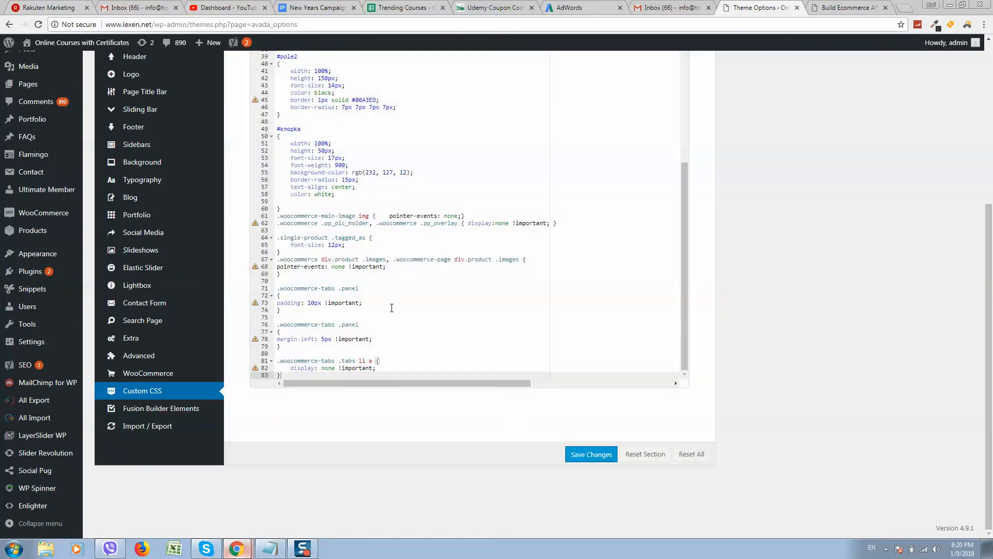
double_click(341, 302)
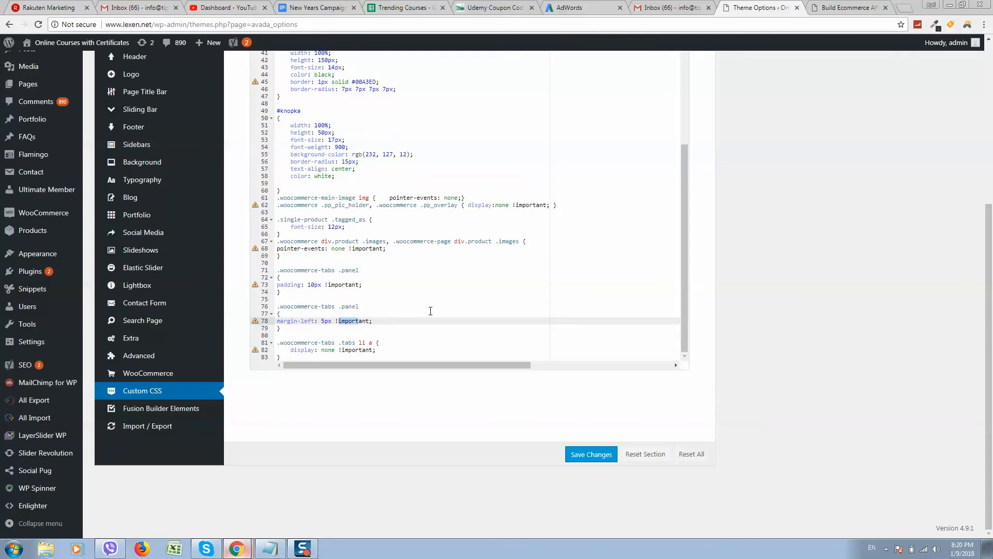
mouse_move(849, 8)
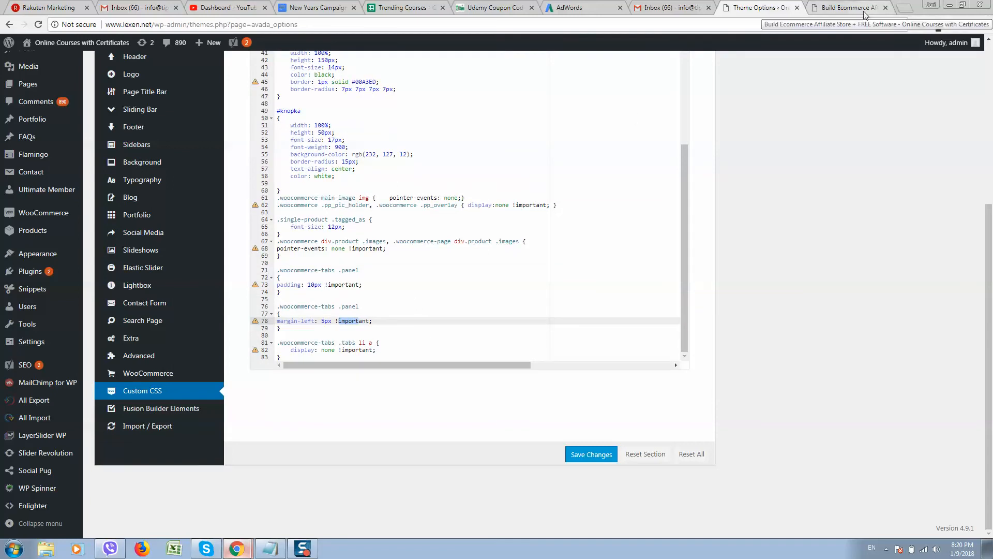
mouse_move(839, 14)
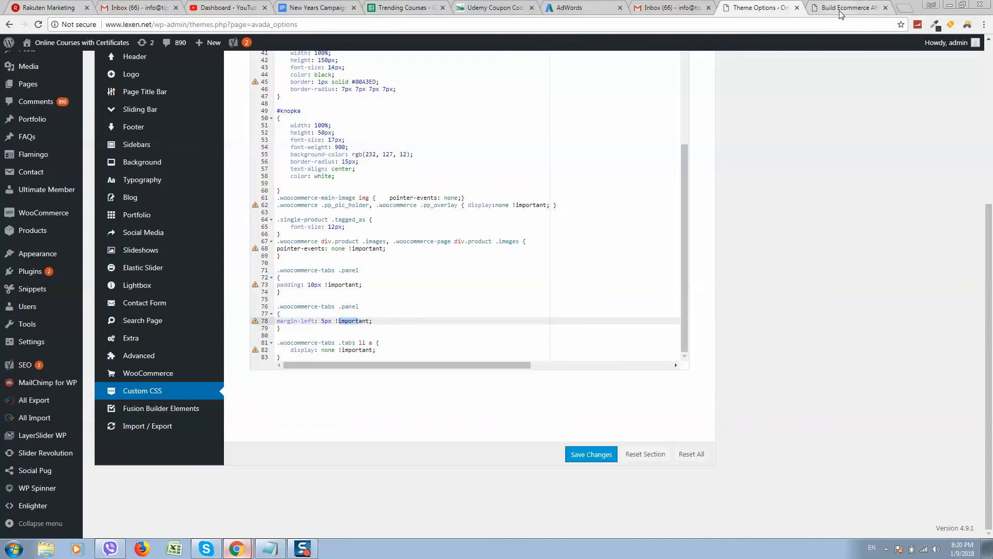
mouse_move(849, 7)
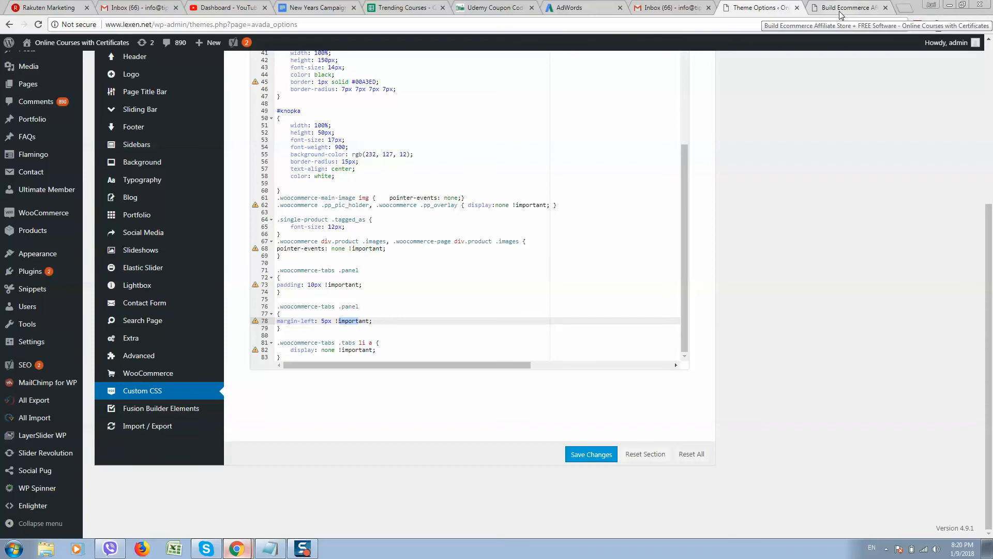
Scroll the reloaded Build Ecommerce Affiliate Store page to confirm its description shows without tab links
left_click(849, 7)
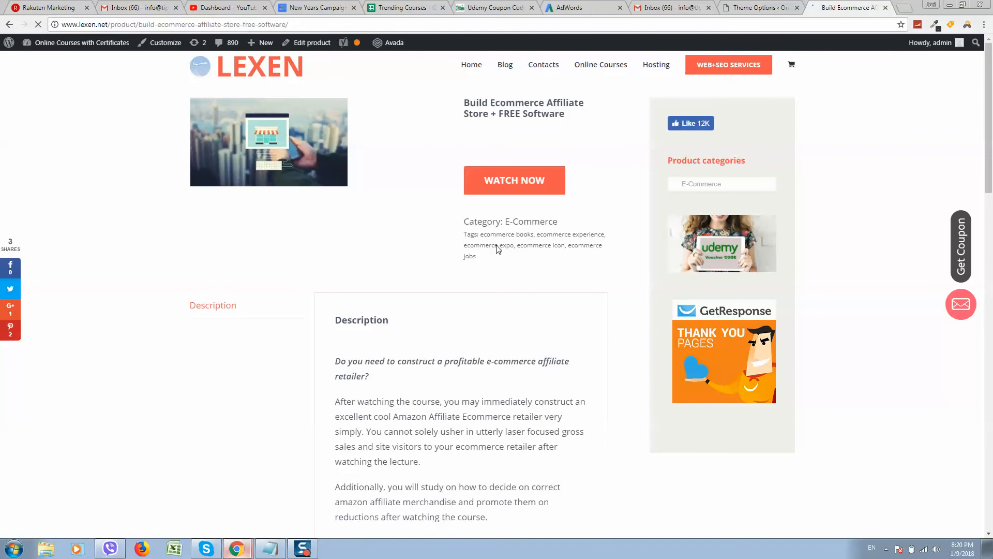
scroll("down", 3)
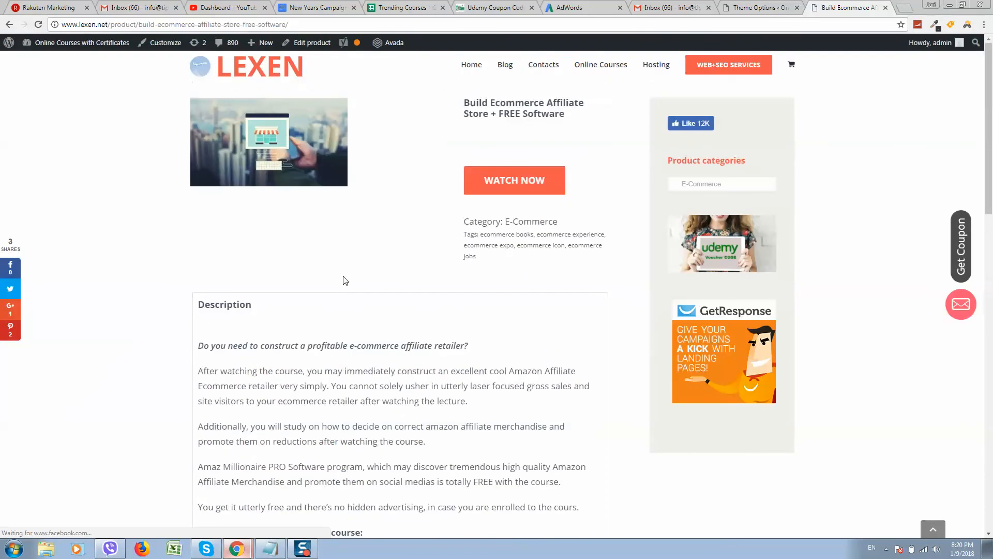
scroll("down", 3)
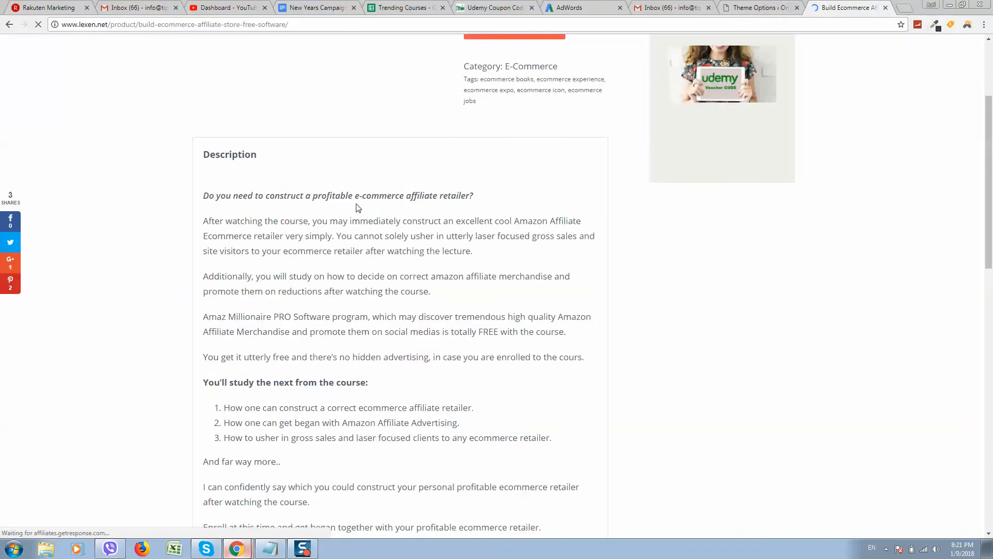
scroll("up", 3)
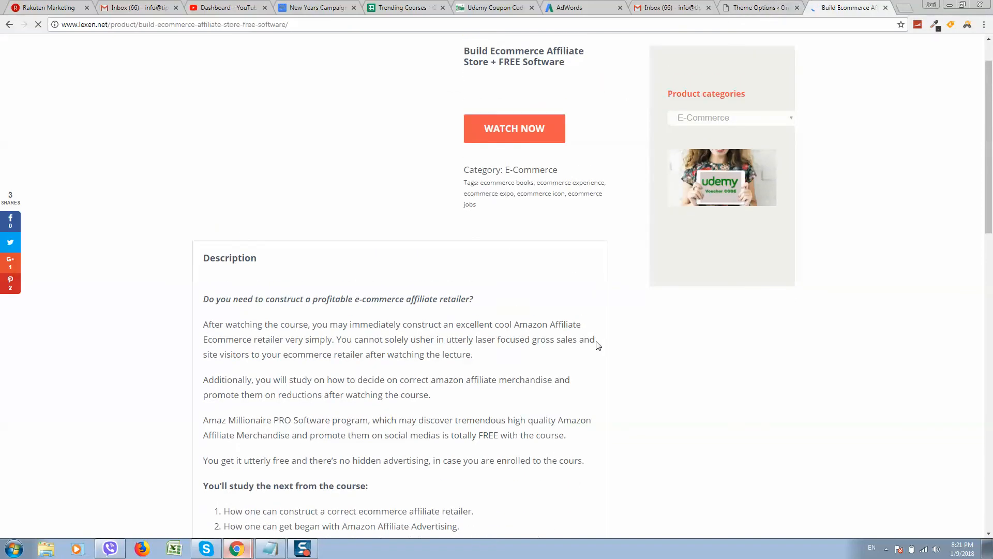
scroll("down", 3)
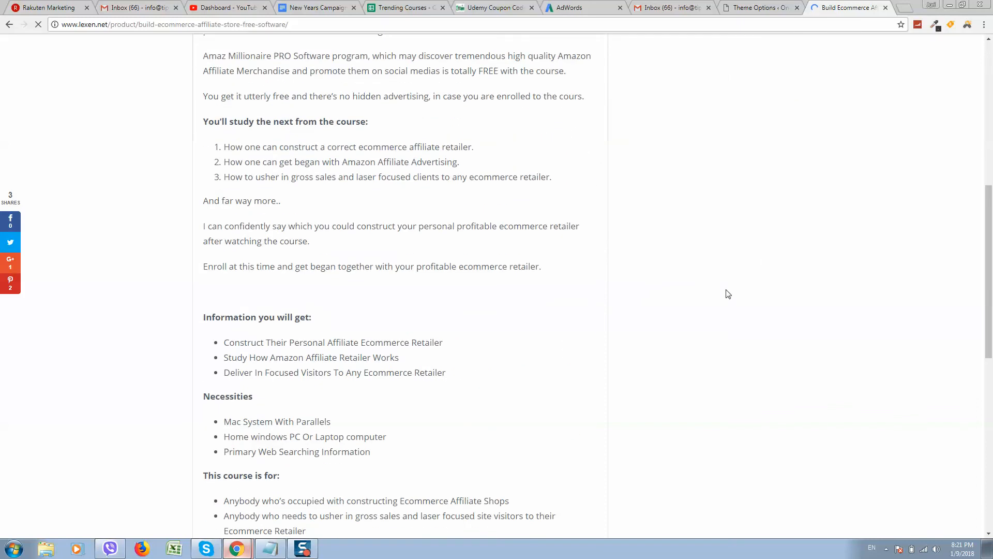
scroll("up", 3)
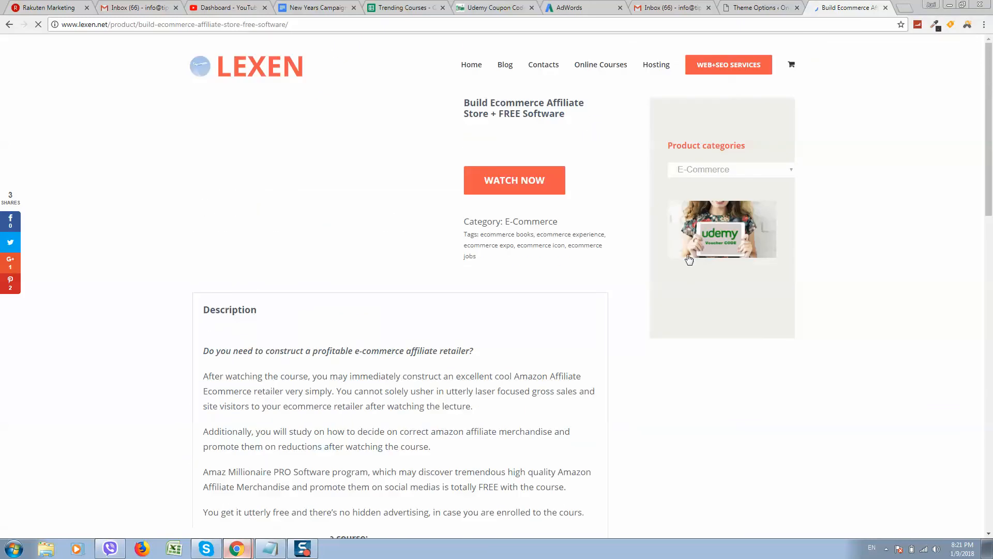
mouse_move(310, 282)
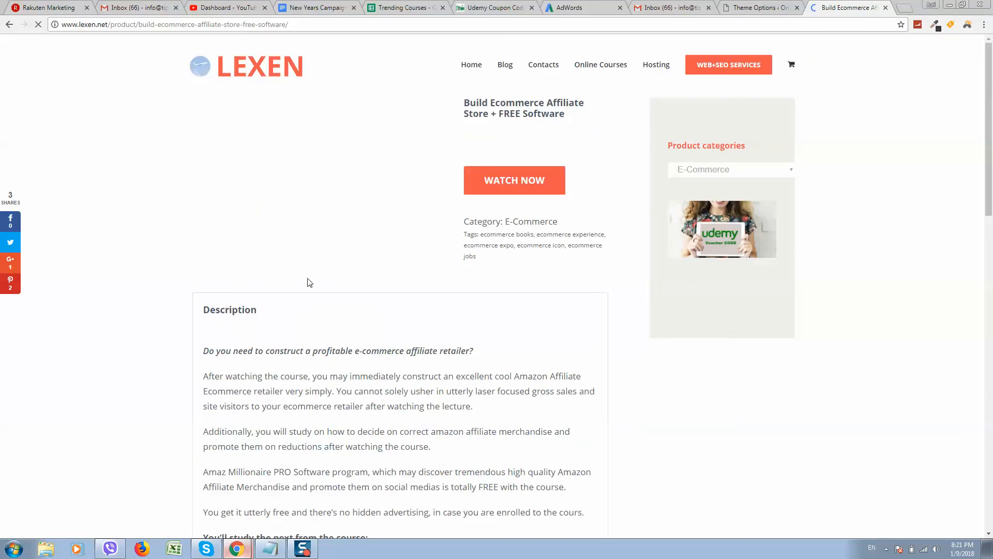
mouse_move(417, 311)
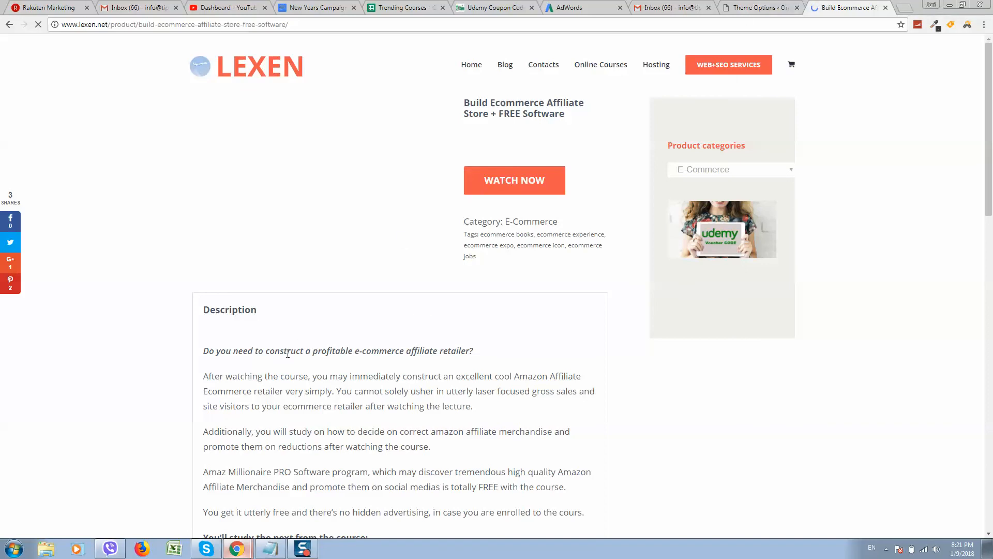
mouse_move(394, 361)
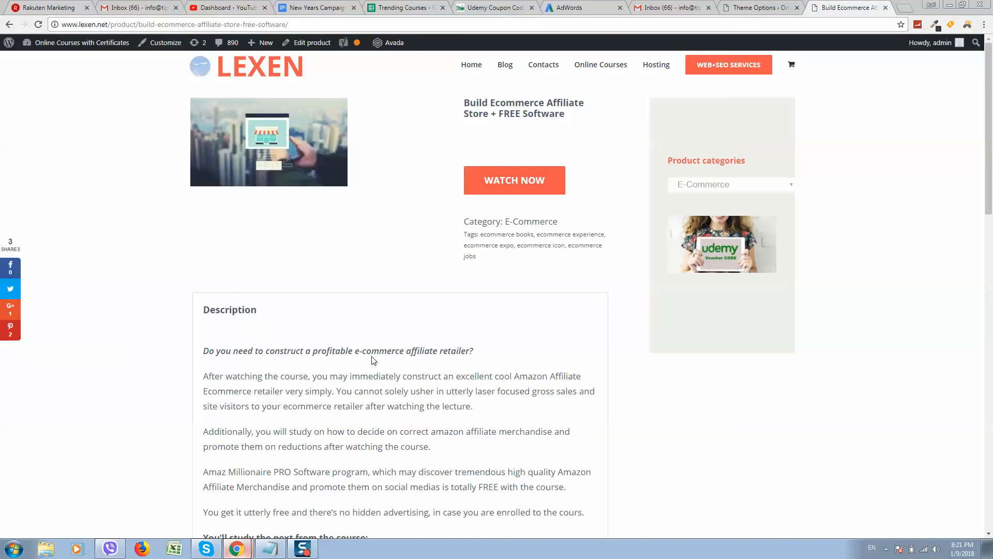
scroll("down", 3)
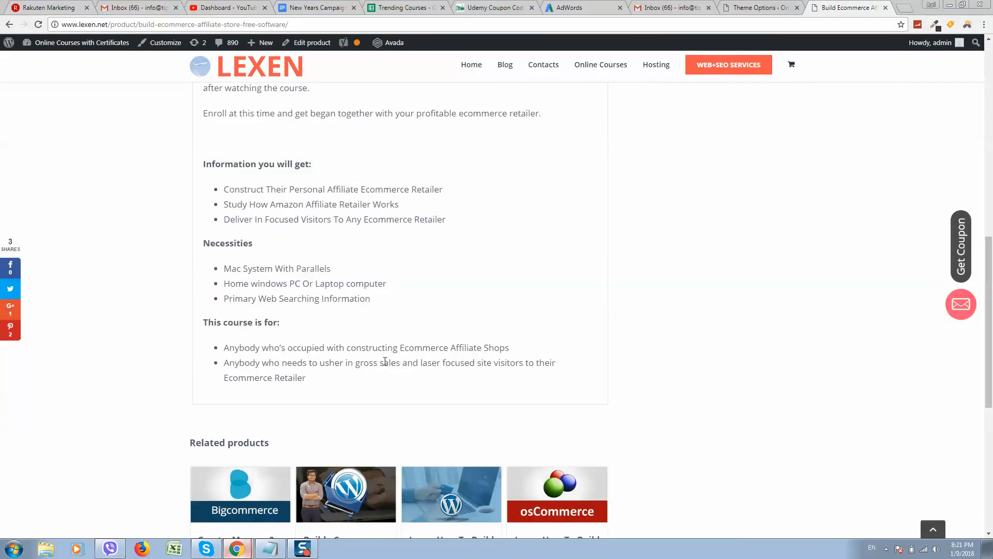
mouse_move(322, 537)
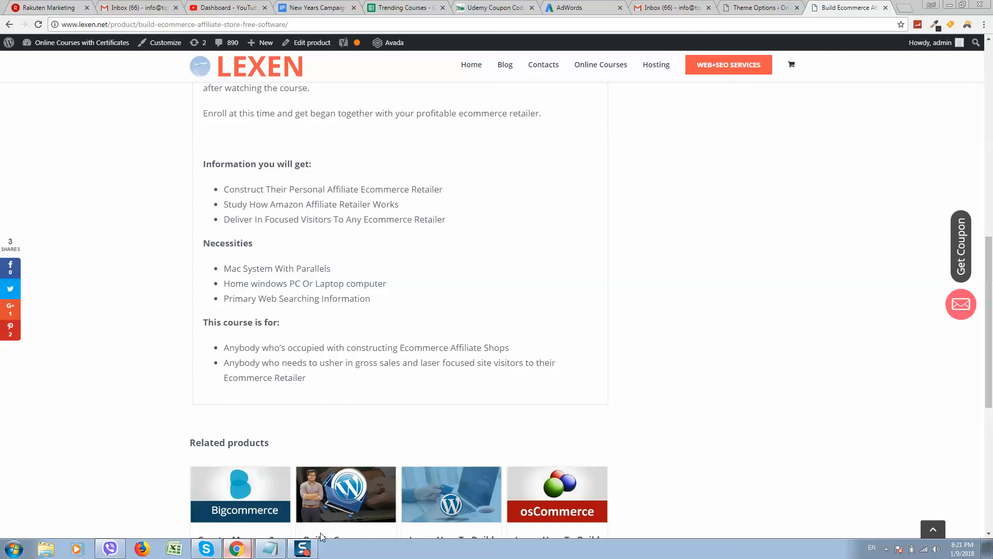
mouse_move(336, 430)
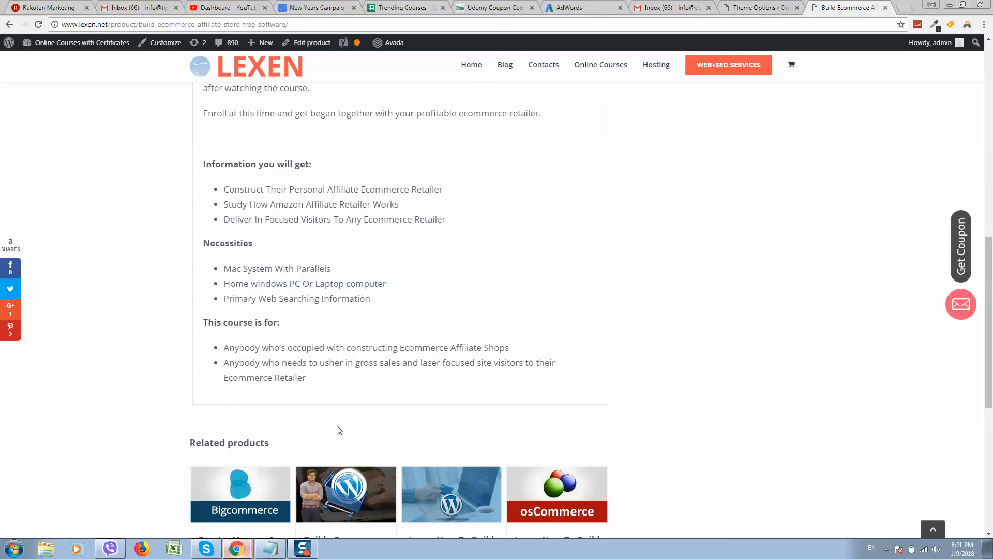
mouse_move(361, 474)
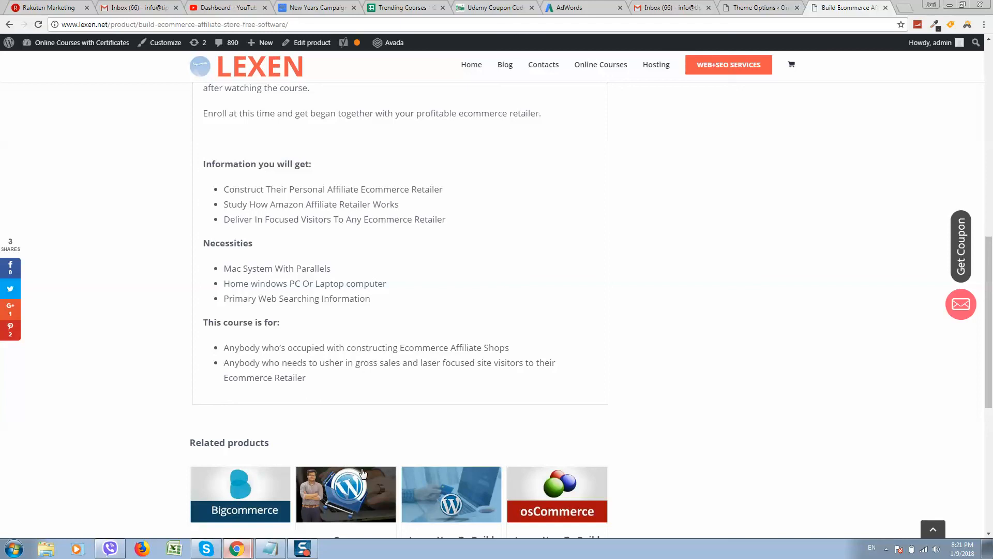